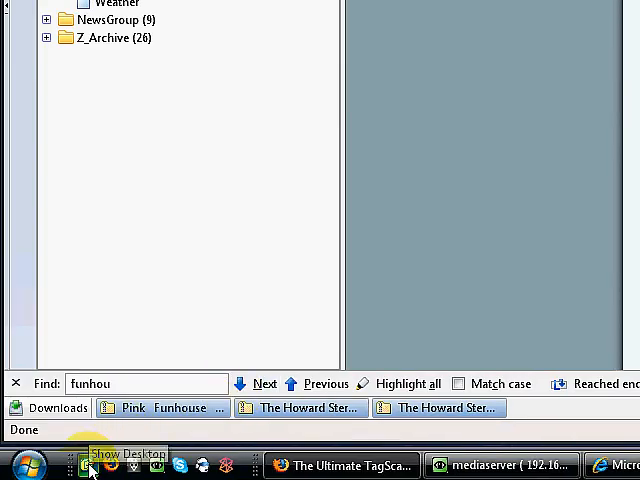
# Step: Hide the browser and show the desktop to reach TagScanner
pyautogui.click(86, 464)
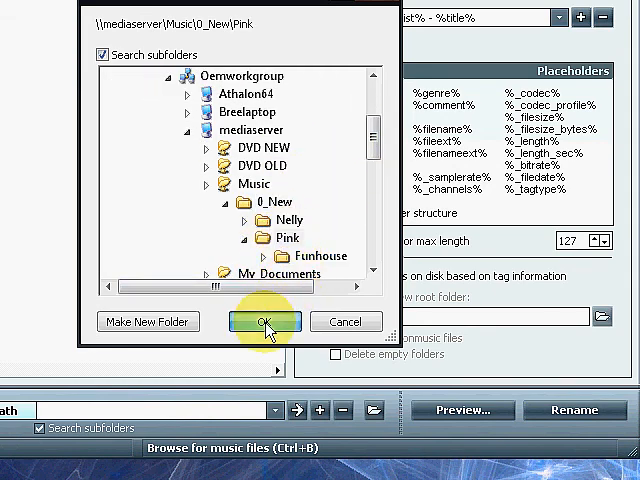
# Step: Confirm the Pink folder as the music source so the Funhouse tracks load
pyautogui.click(264, 320)
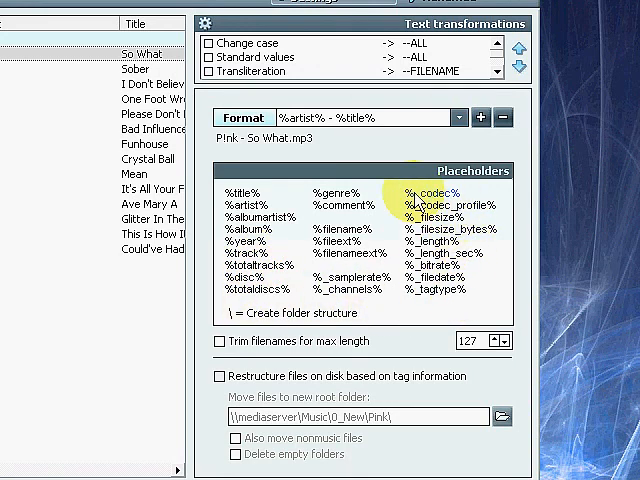
pyautogui.moveTo(280, 236)
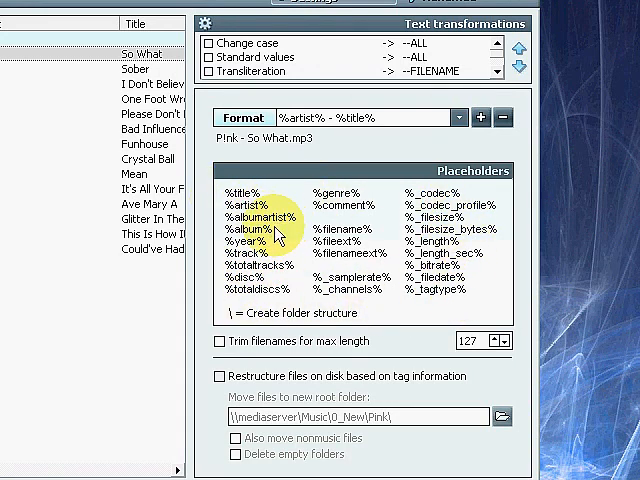
pyautogui.moveTo(250, 250)
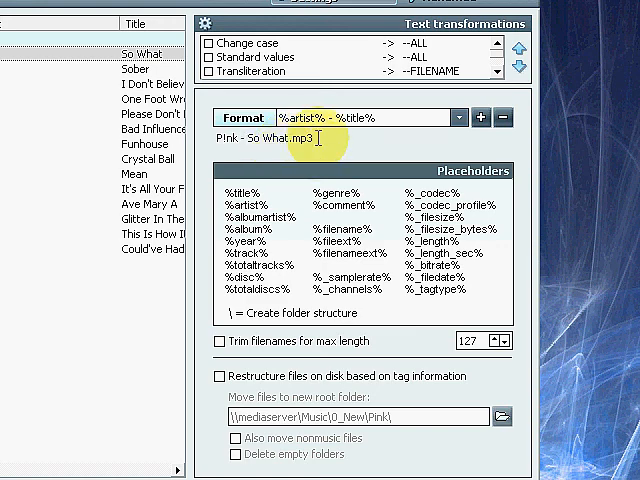
# Step: Preview the new Pink - Title.mp3 names, then apply the rename to the files on disk
pyautogui.click(360, 310)
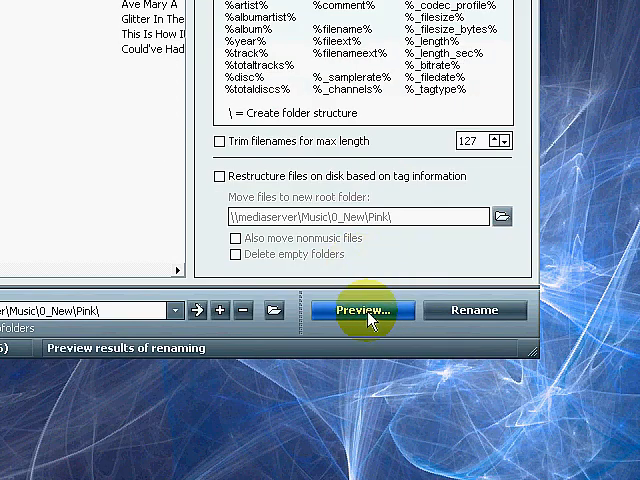
pyautogui.click(364, 310)
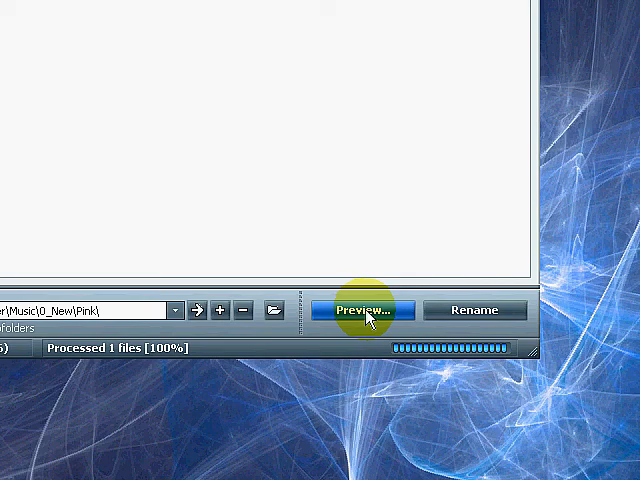
pyautogui.click(362, 308)
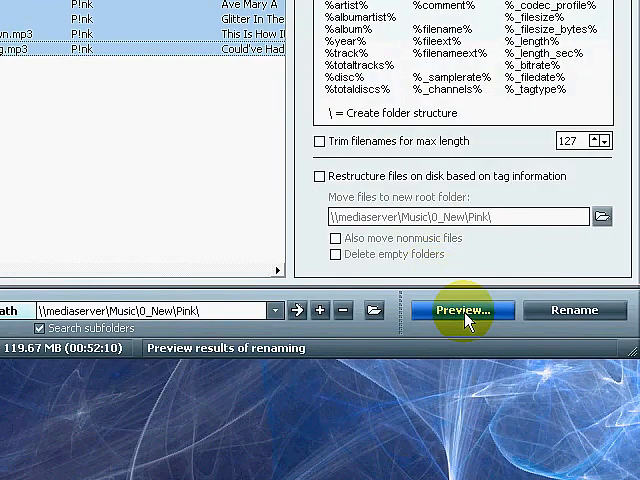
pyautogui.click(462, 310)
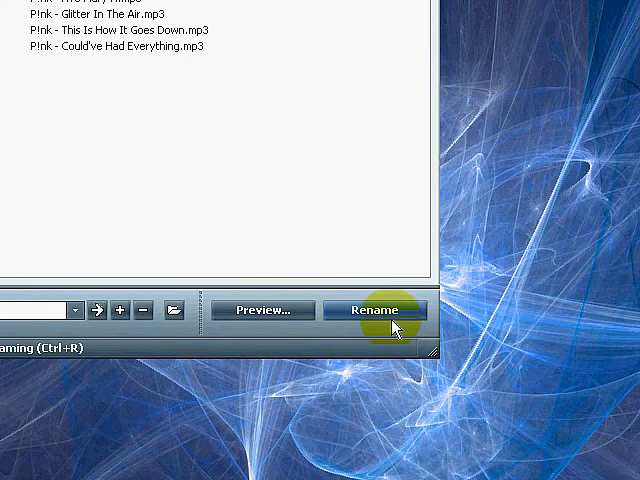
pyautogui.click(376, 310)
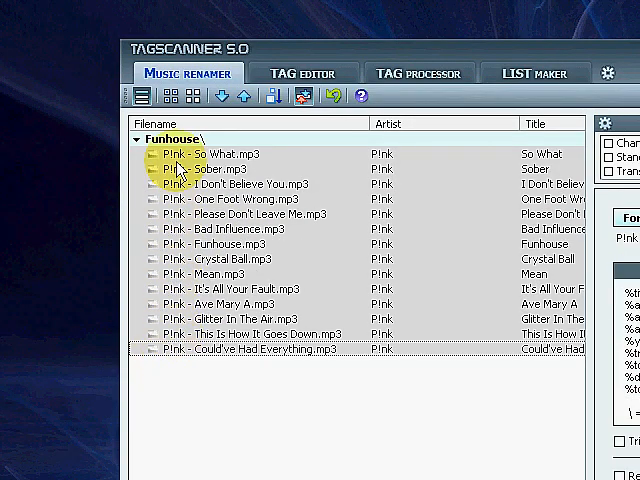
pyautogui.moveTo(184, 168)
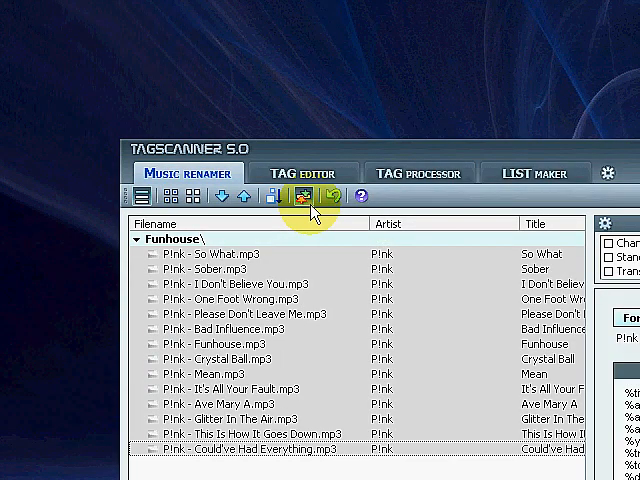
# Step: Switch to the Tag Editor and select the renamed Funhouse tracks in the list
pyautogui.click(302, 172)
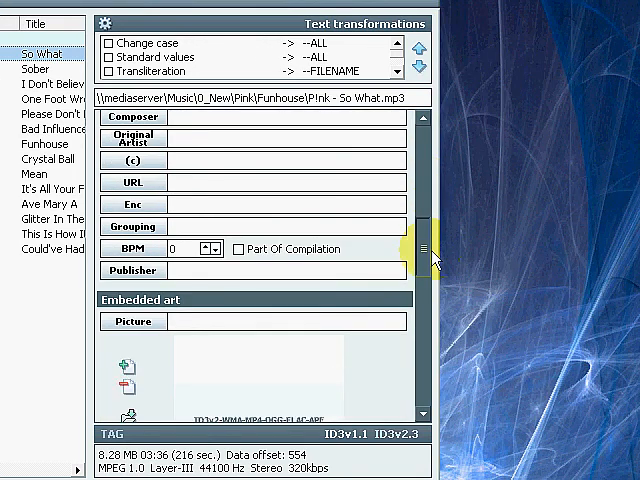
pyautogui.moveTo(428, 244); pyautogui.dragTo(428, 276)
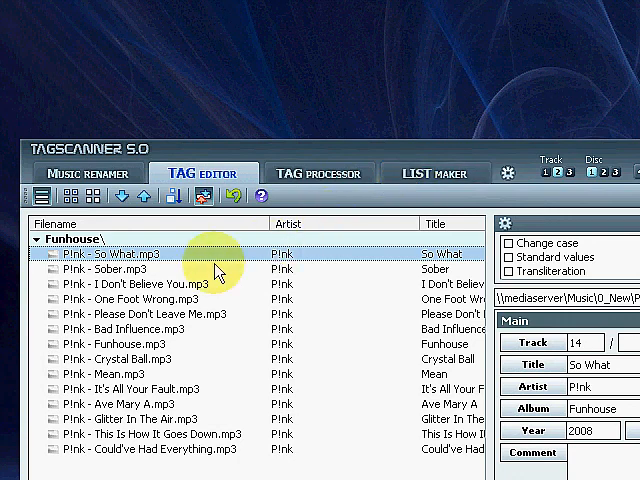
pyautogui.moveTo(216, 284)
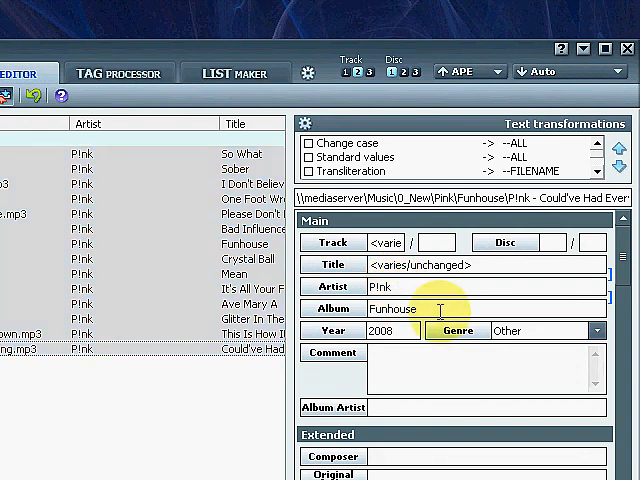
# Step: Change the album tag to 'Funhouse 1' for all tracks, save it, then revert it to 'Funhouse'
pyautogui.doubleClick(390, 308)
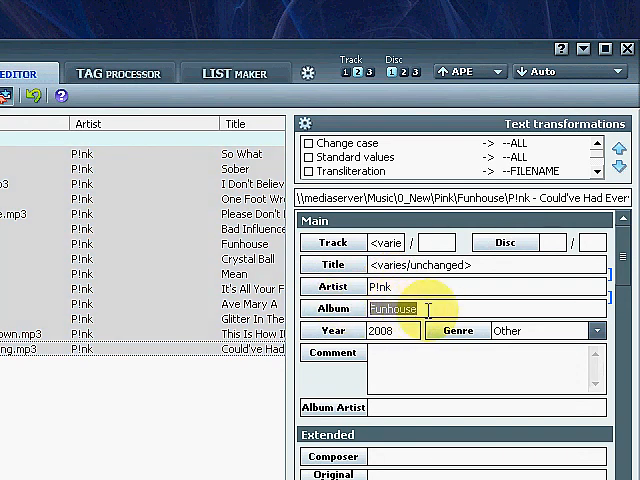
pyautogui.write('1')
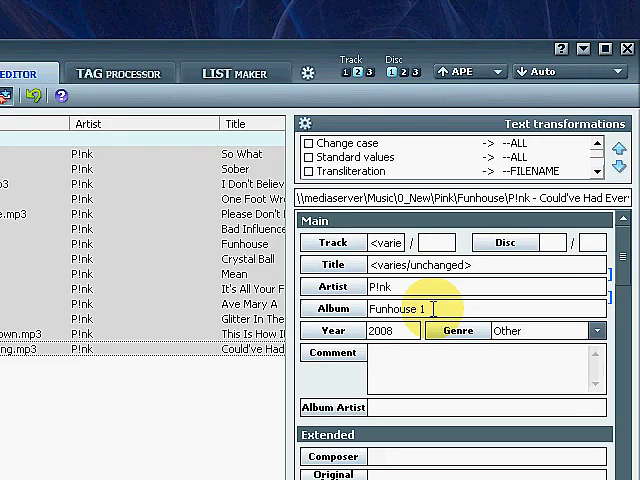
pyautogui.click(362, 310)
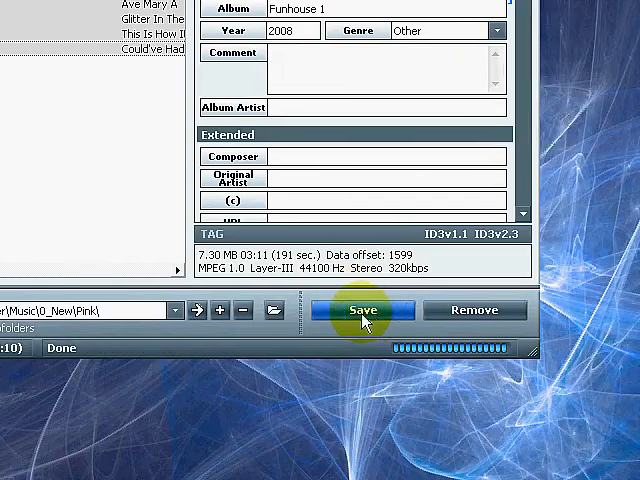
pyautogui.click(362, 310)
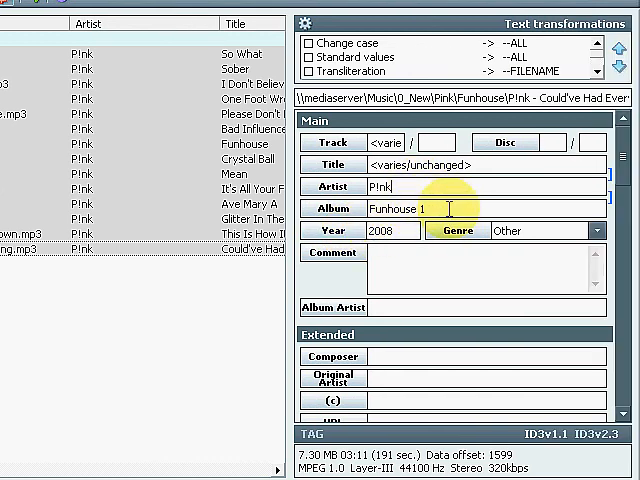
pyautogui.press('Backspace')
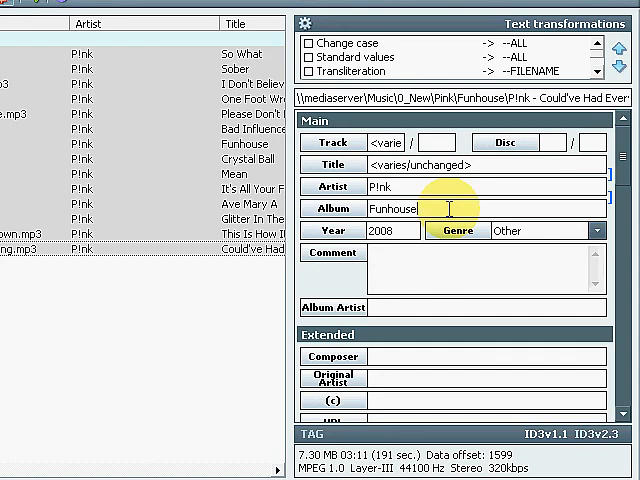